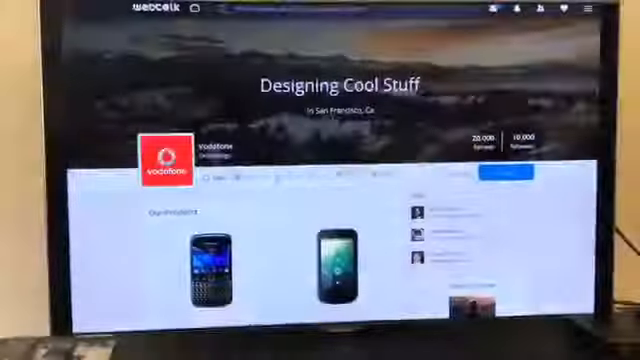
scroll("down", 3)
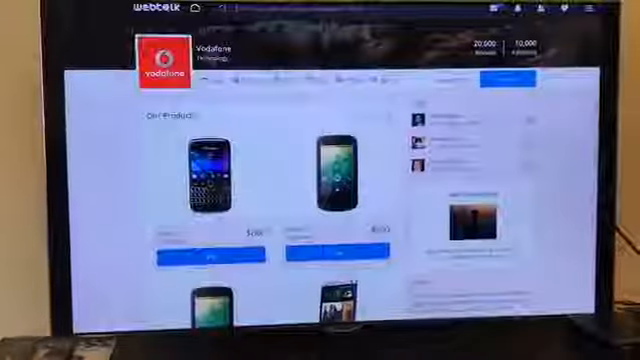